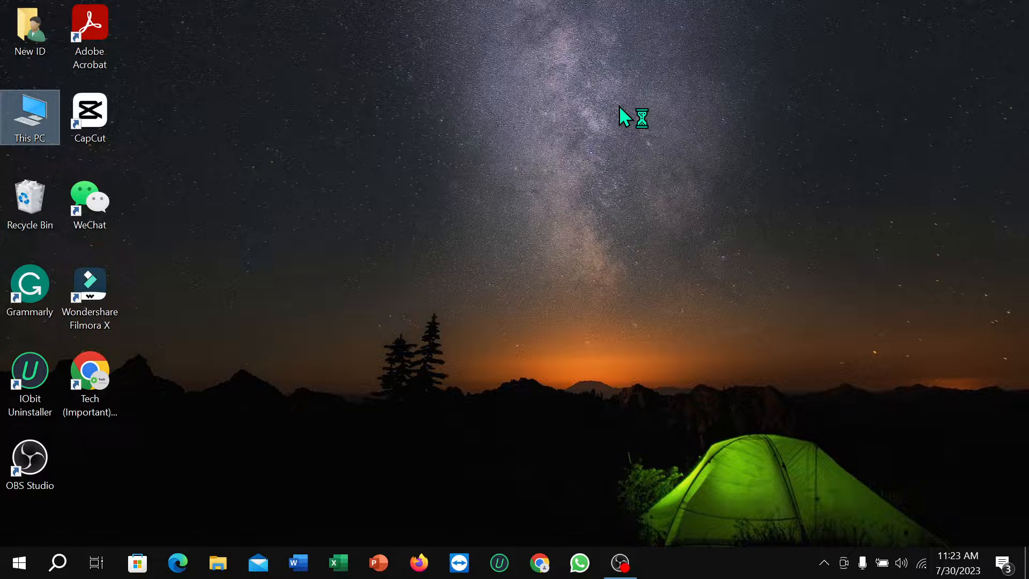
mouse_move(913, 561)
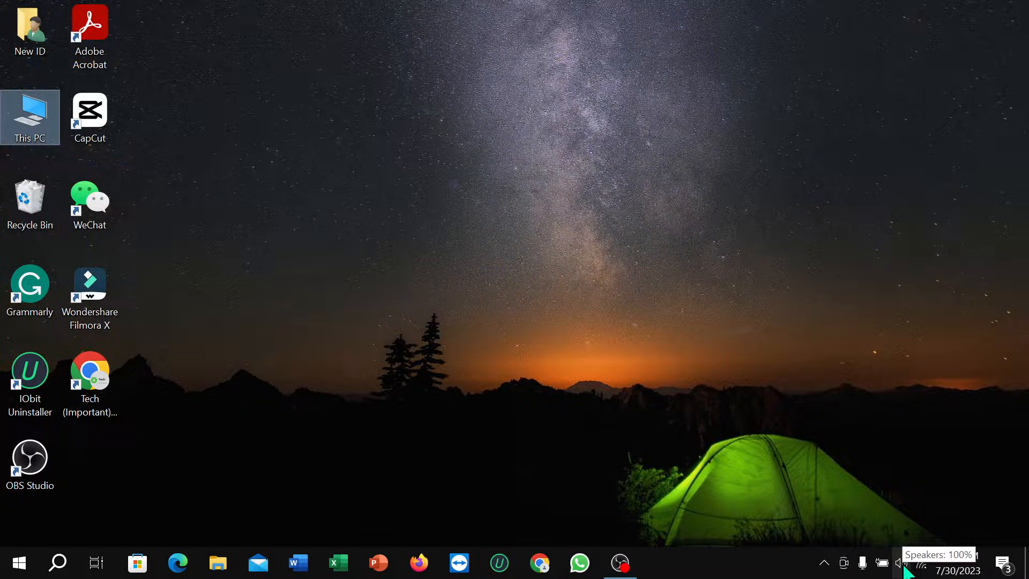
Step: Toggle the Realtek speakers muted then unmuted from the taskbar flyout, keeping volume at 100
left_click(900, 563)
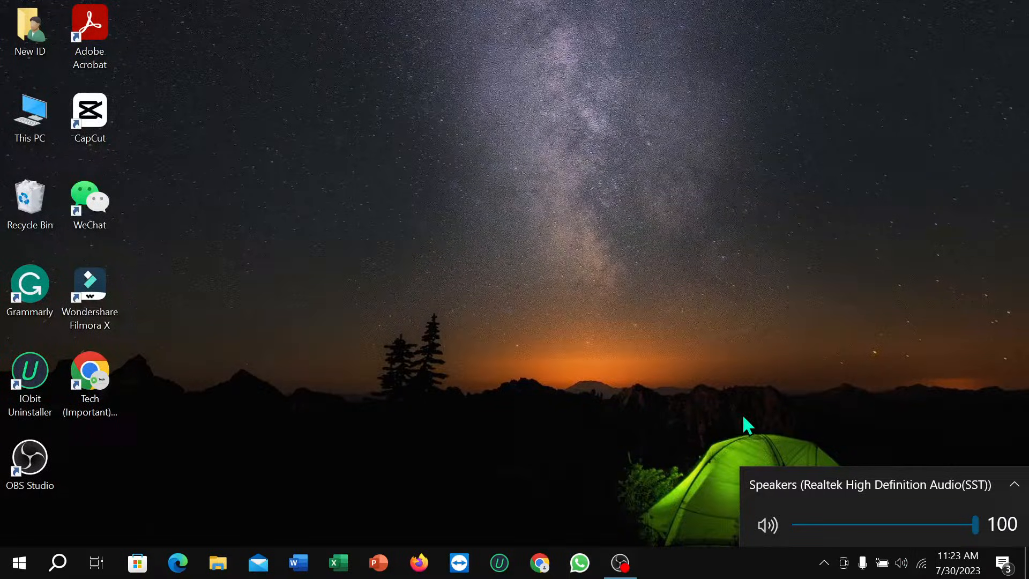
left_click(768, 525)
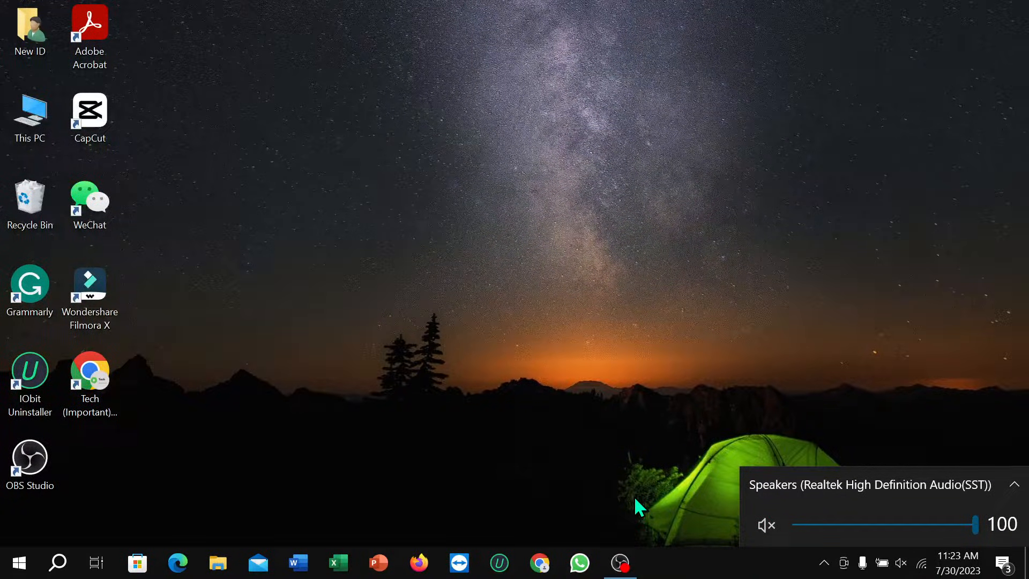
mouse_move(764, 535)
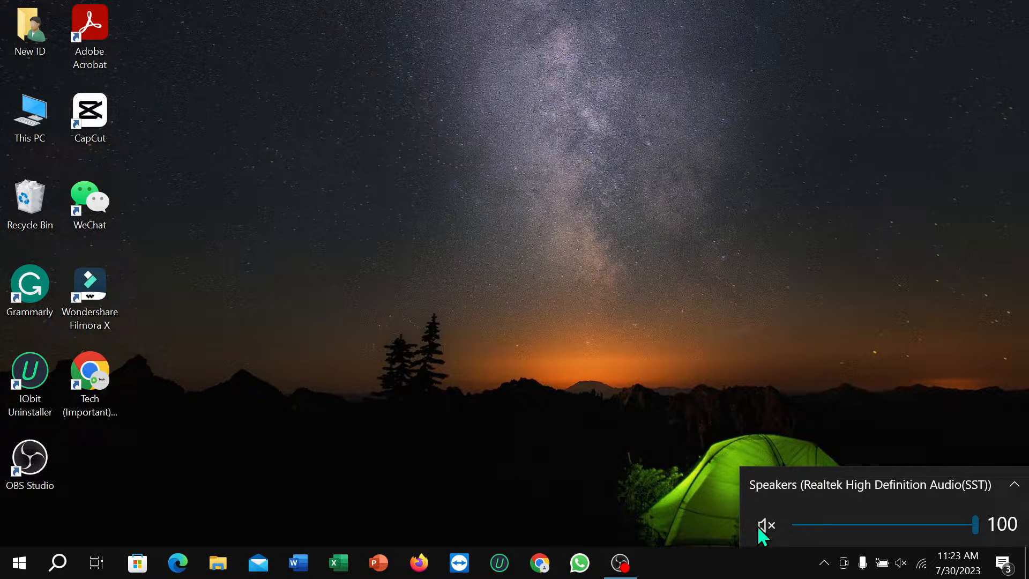
left_click(766, 524)
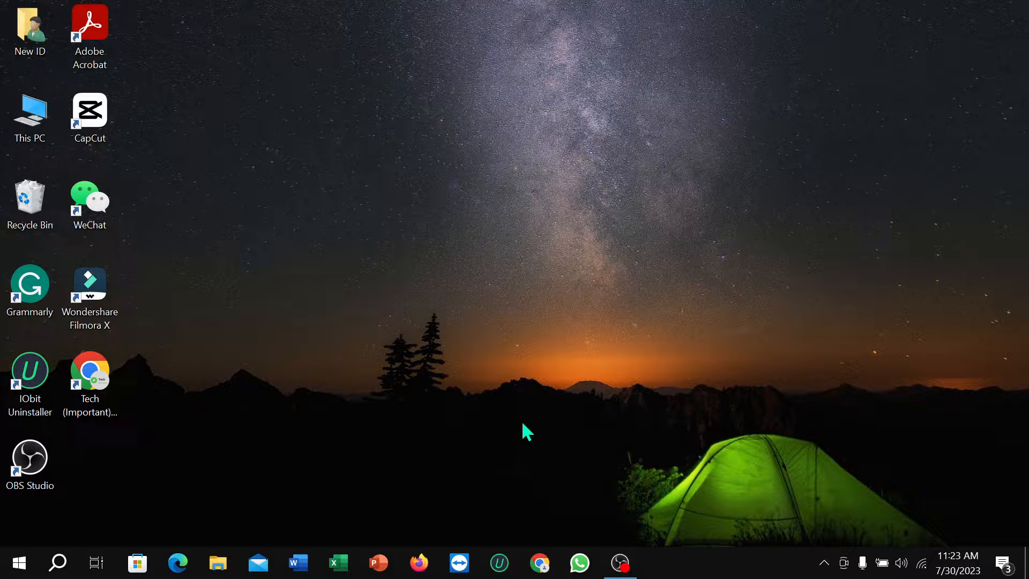
mouse_move(590, 461)
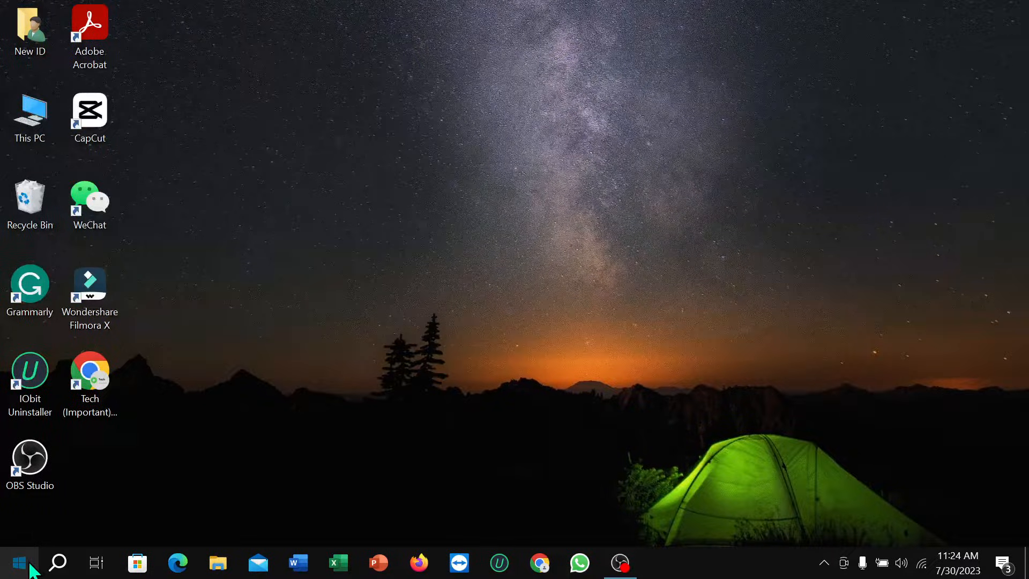
Step: Launch Device Manager and select Speakers (Realtek High Definition Audio(SST)) under Audio inputs and outputs
right_click(20, 561)
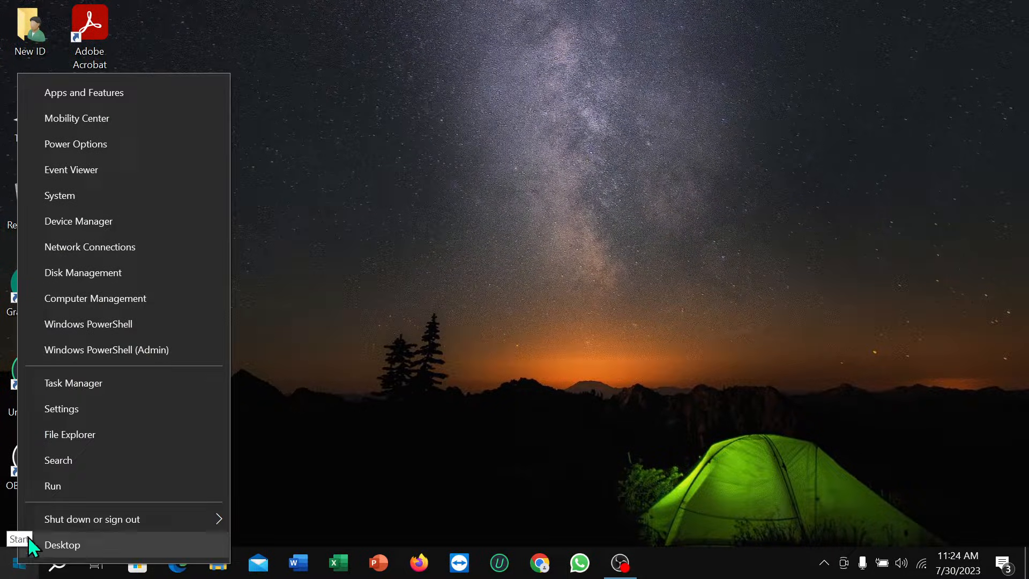
left_click(62, 544)
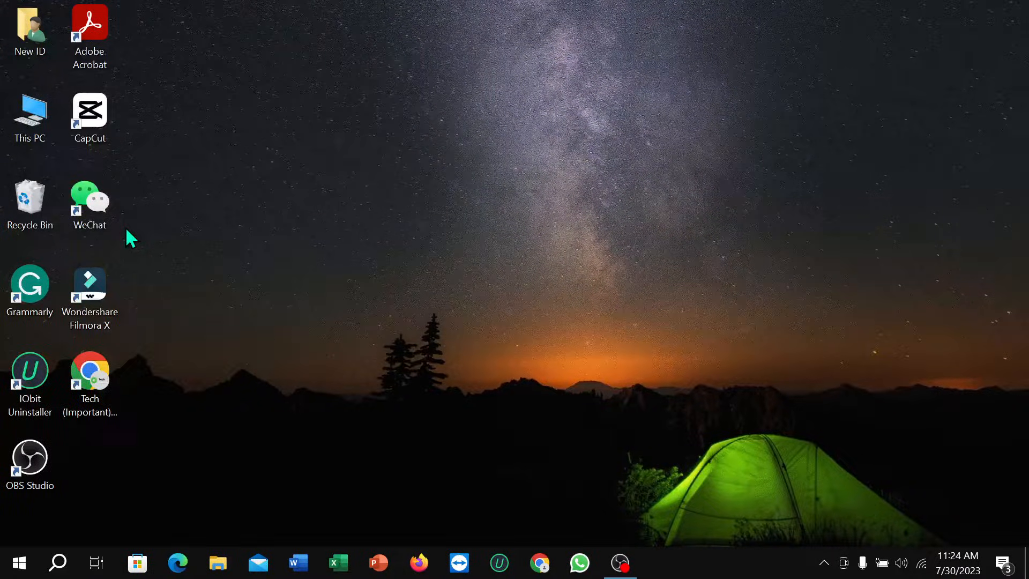
mouse_move(264, 244)
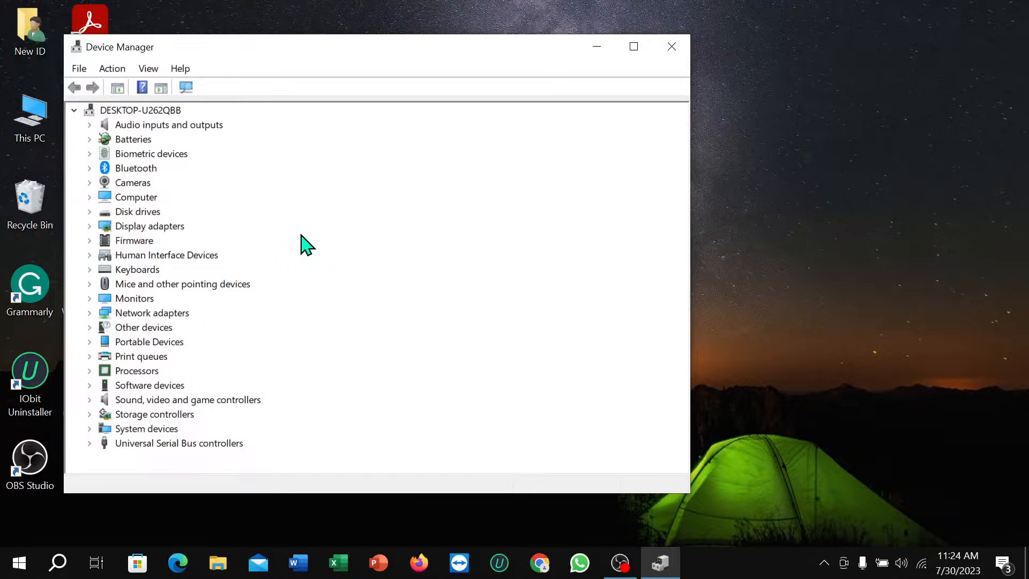
mouse_move(145, 129)
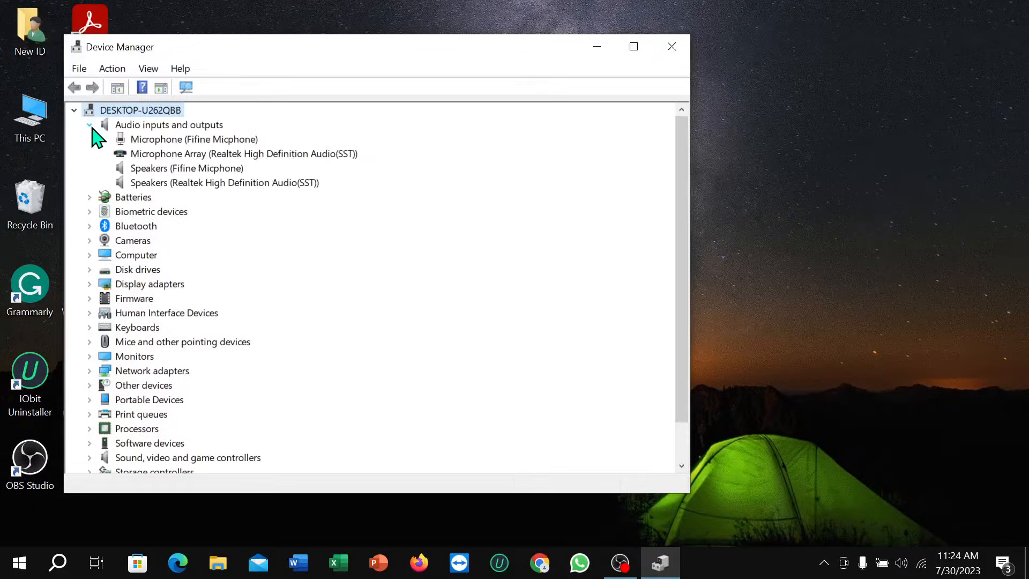
left_click(224, 182)
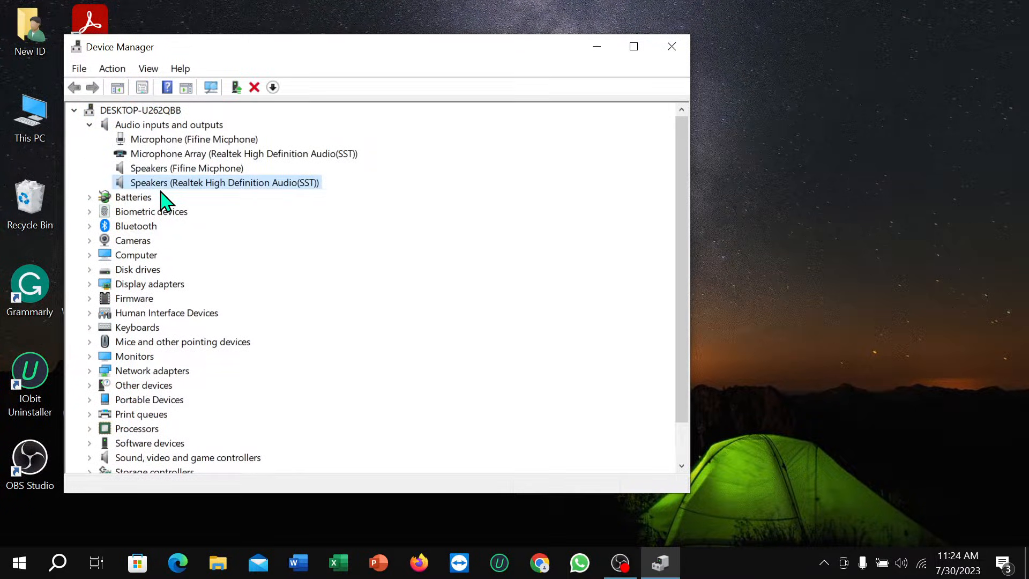
mouse_move(202, 193)
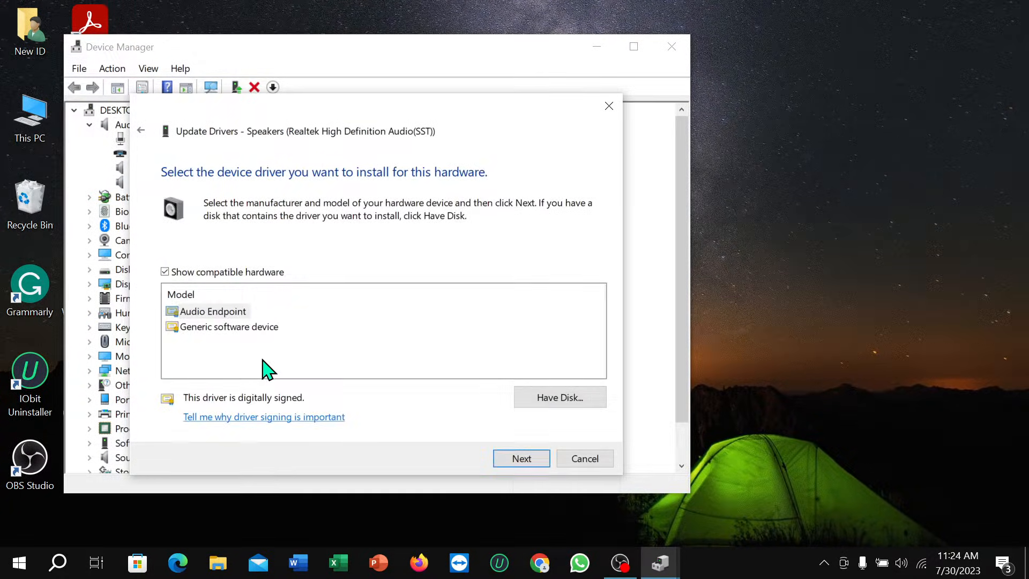
mouse_move(266, 355)
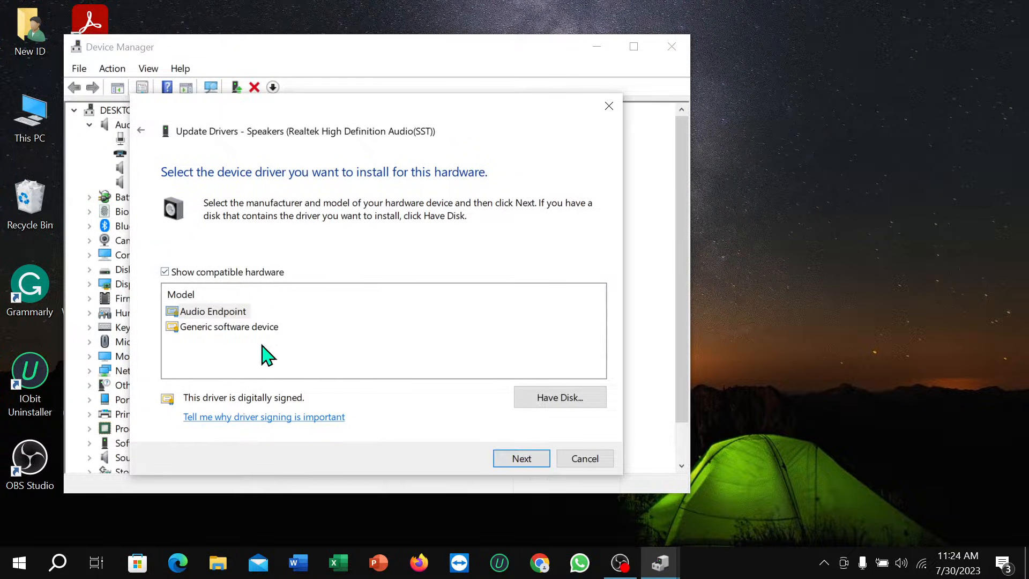
mouse_move(575, 447)
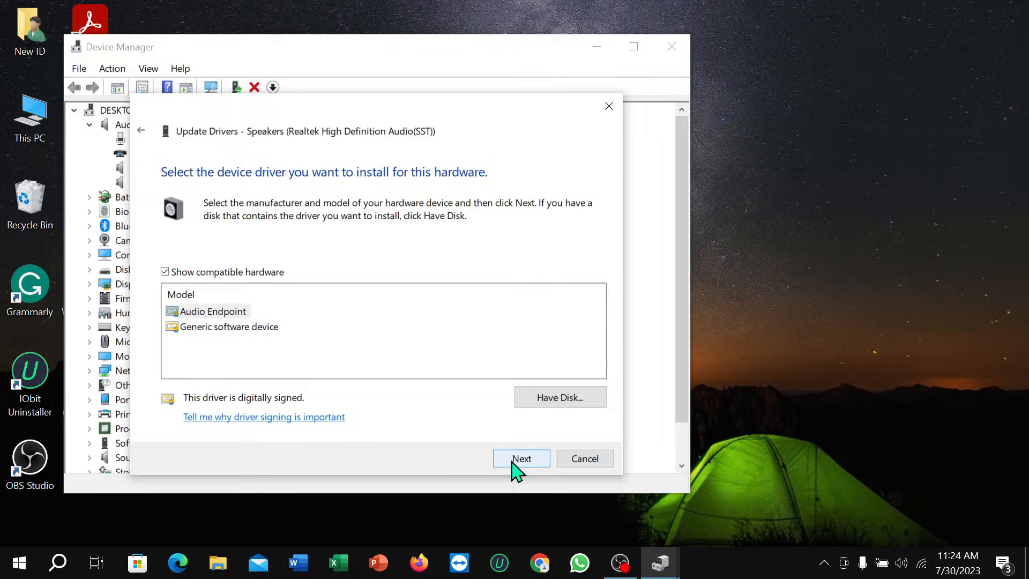
Step: Install the Audio Endpoint driver for the Realtek speakers and close Device Manager
left_click(521, 458)
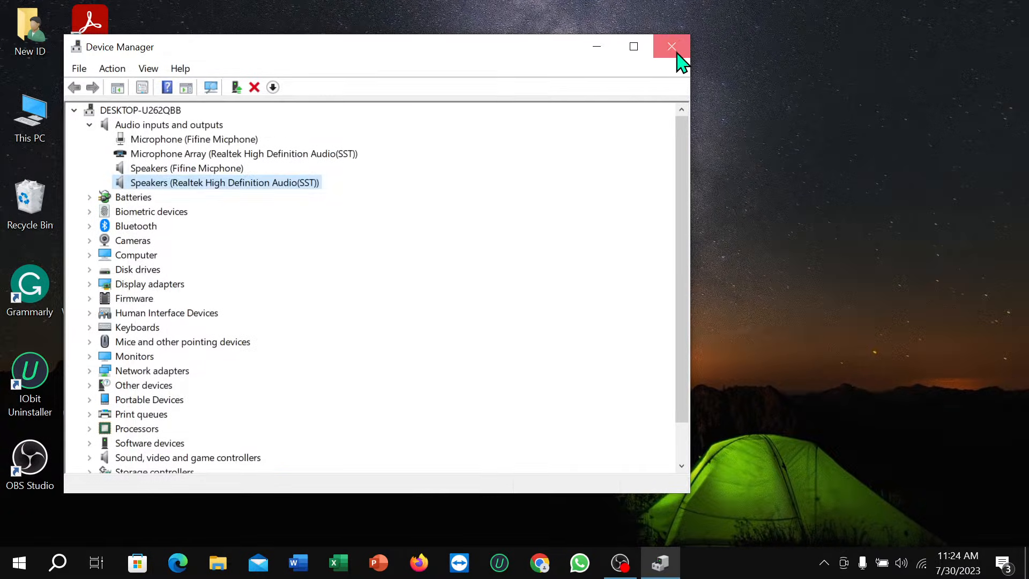
left_click(671, 46)
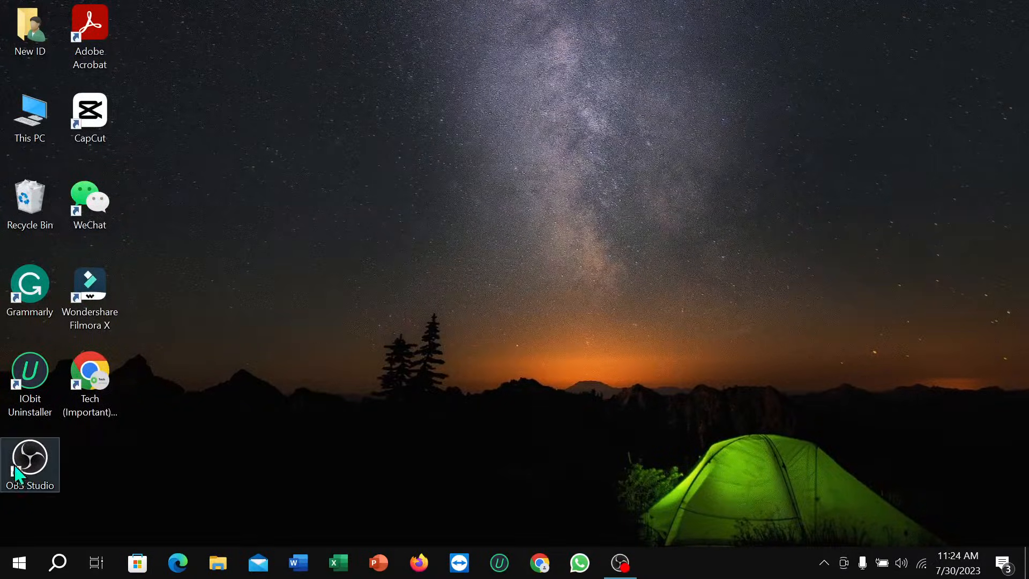
Step: Search 'co' from the taskbar and launch Control Panel
left_click(58, 561)
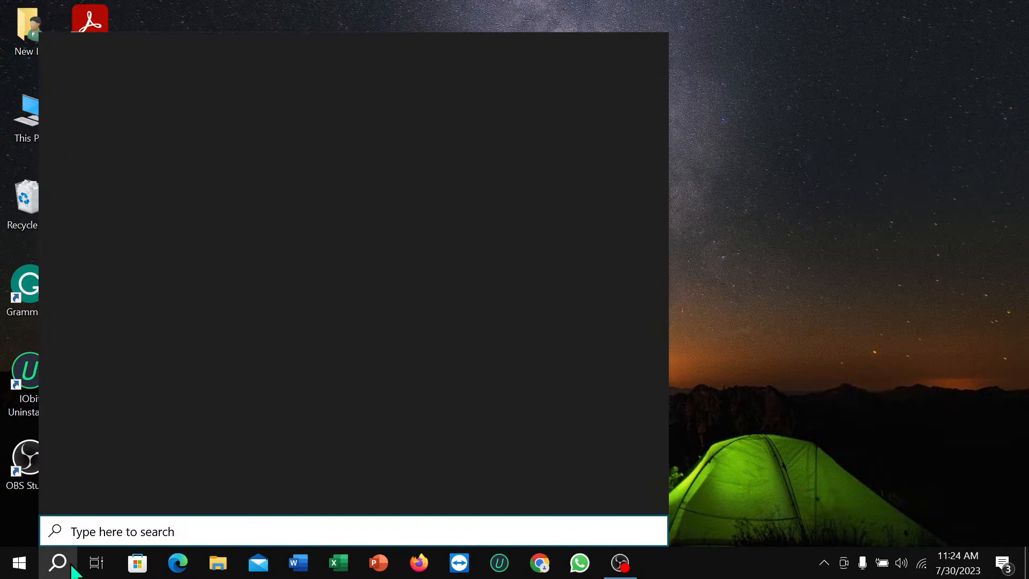
type("cont")
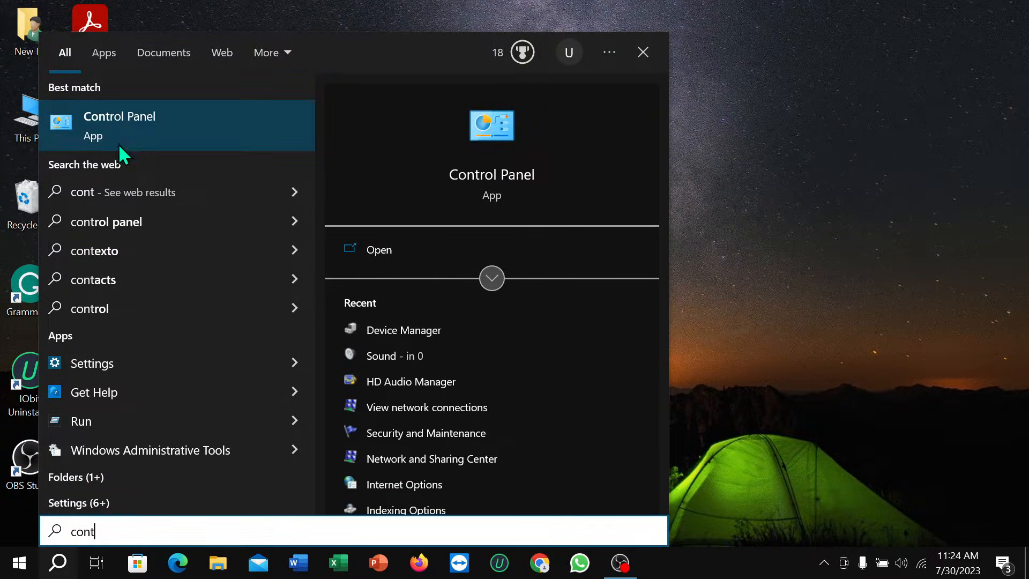
left_click(120, 116)
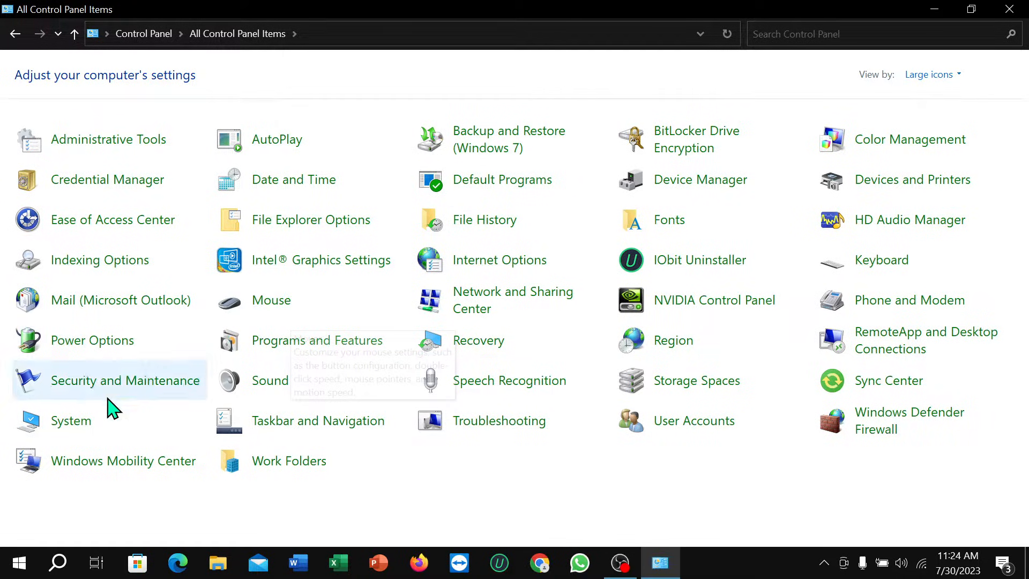
Step: In Sound, select the Realtek Speakers and bring up their Properties showing the Levels output at 100
left_click(270, 380)
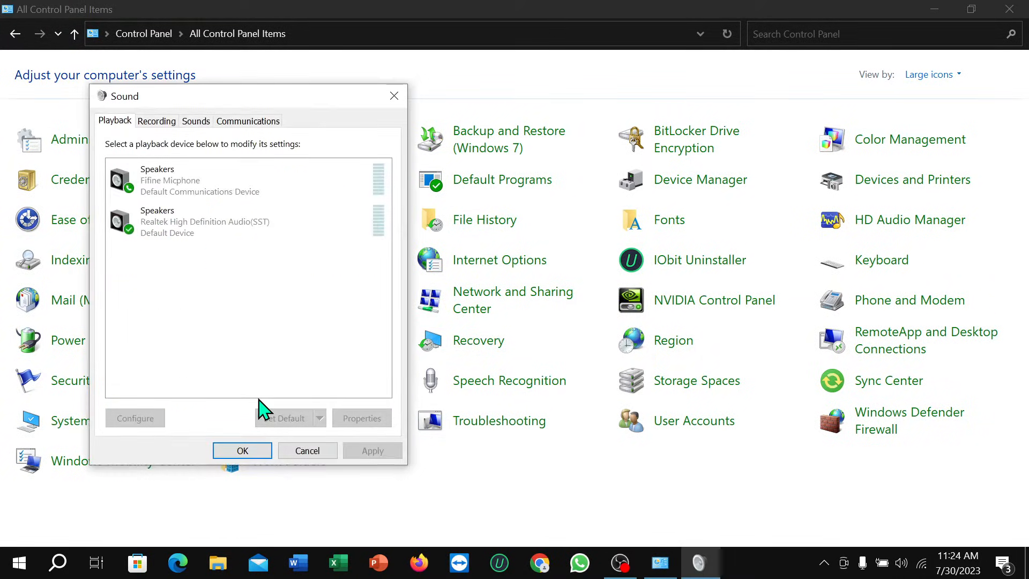
left_click(206, 220)
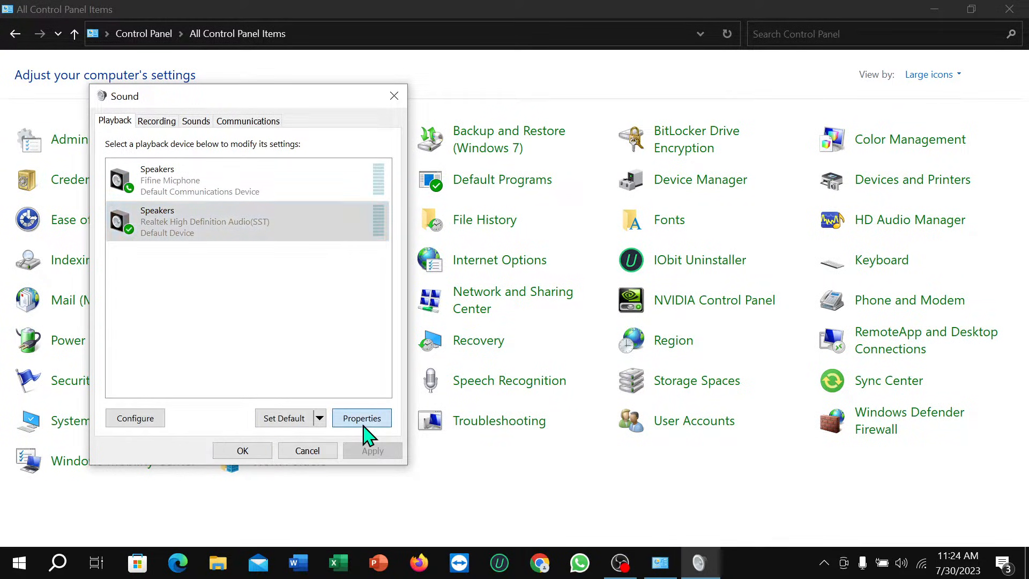
left_click(362, 417)
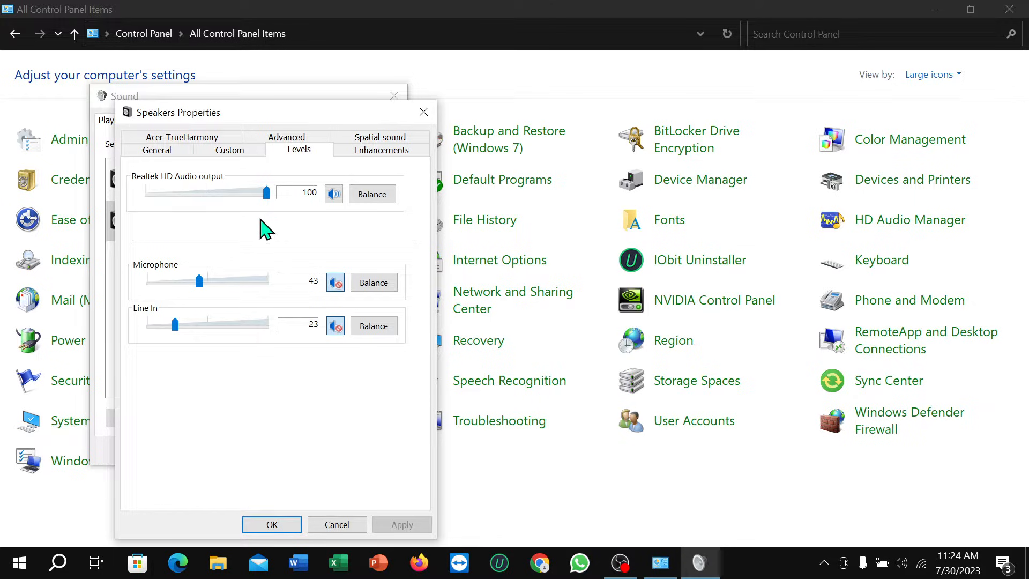
Step: Confirm the Balance at L 100 and R 100, then OK out of Speakers Properties
left_click(373, 193)
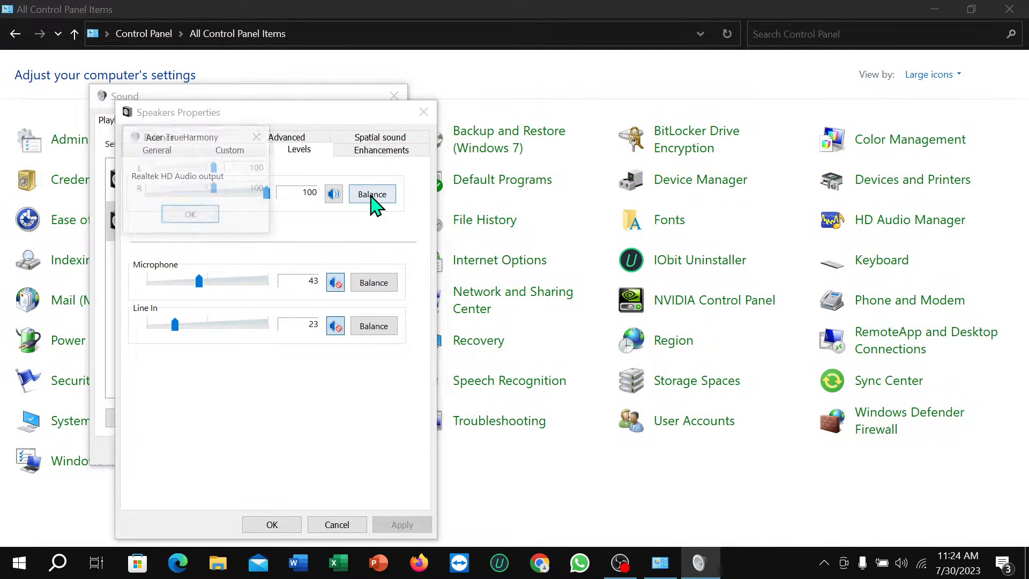
left_click(372, 193)
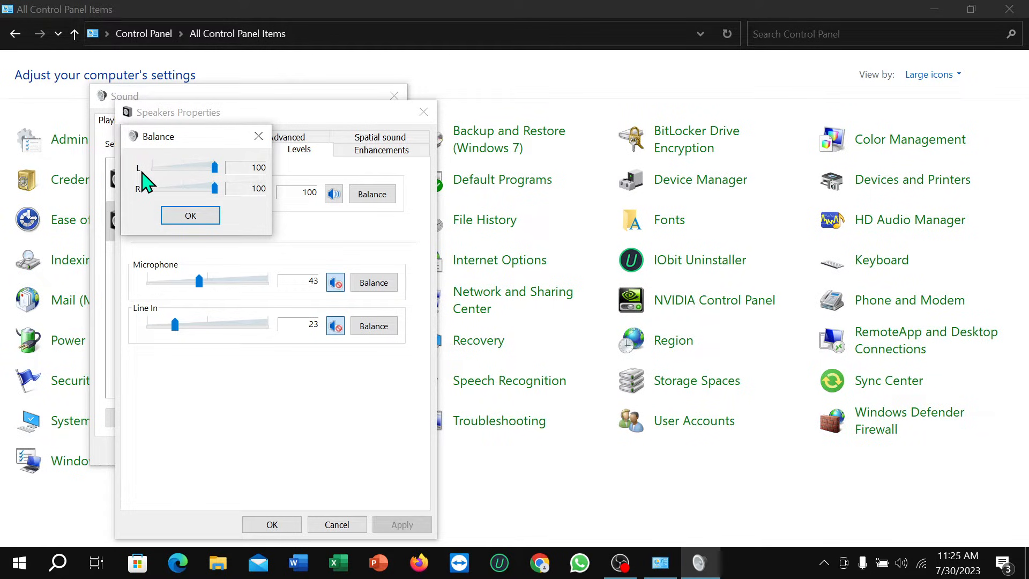
mouse_move(193, 193)
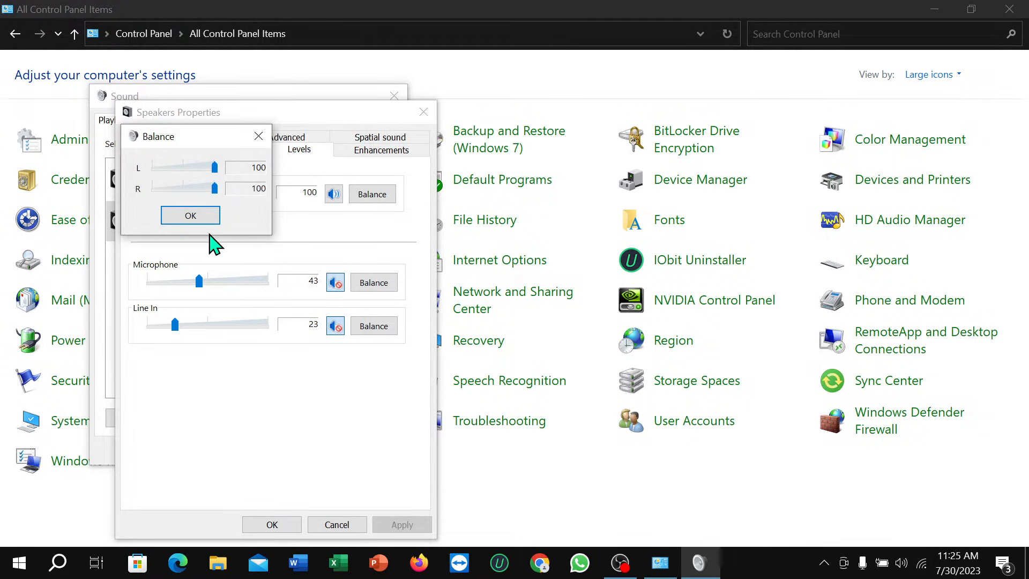
left_click(191, 215)
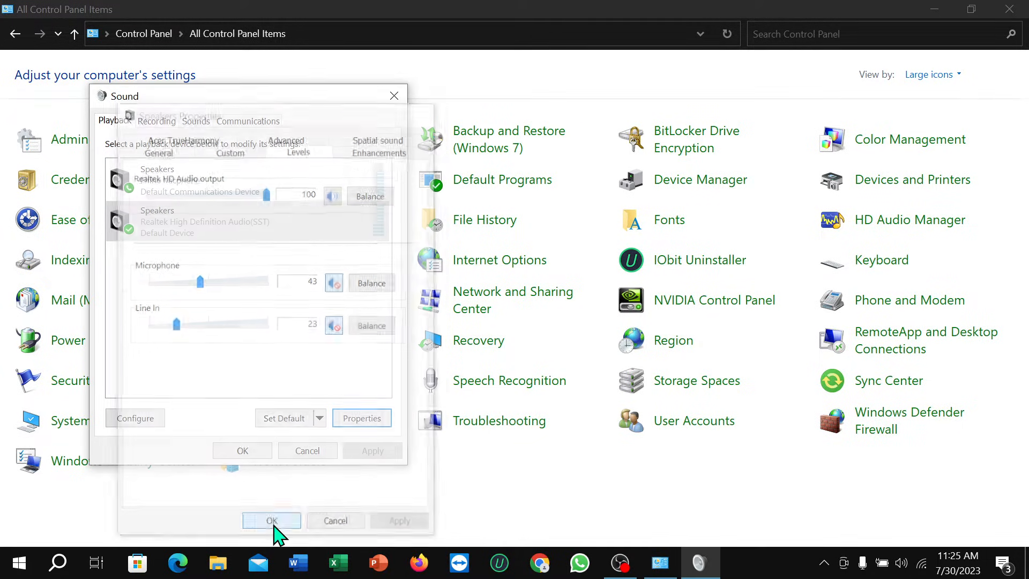
left_click(271, 520)
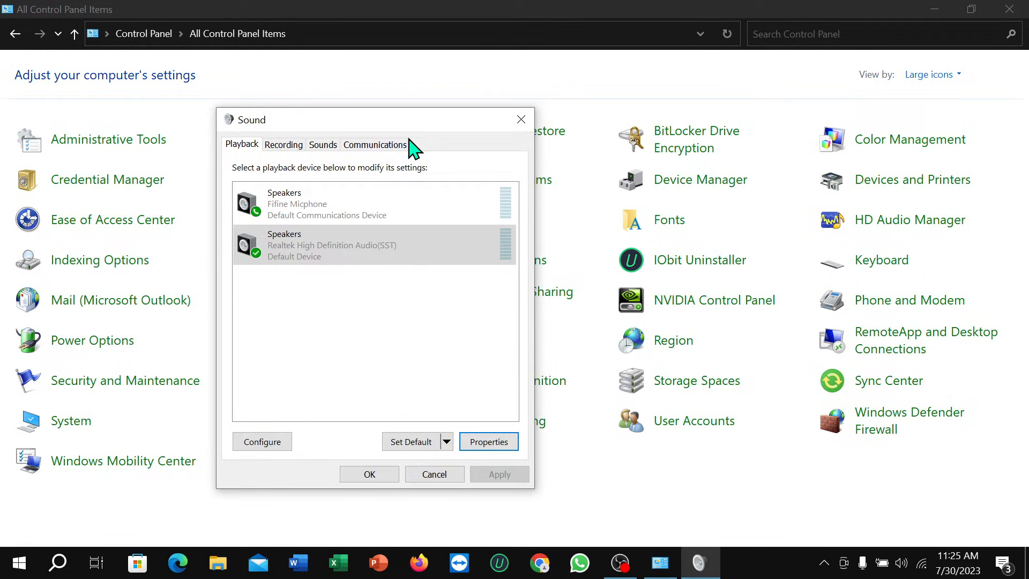
mouse_move(437, 152)
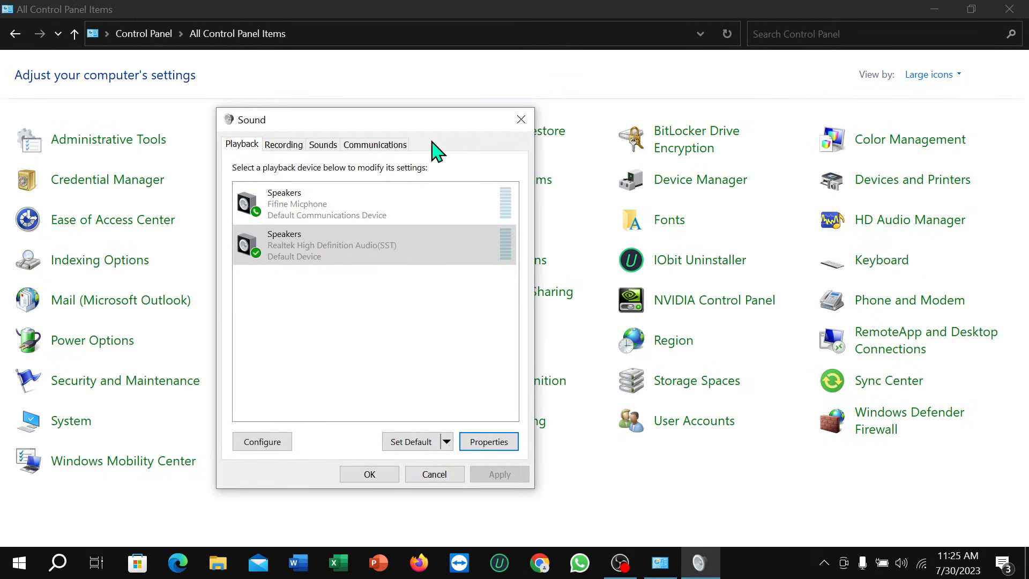
mouse_move(521, 119)
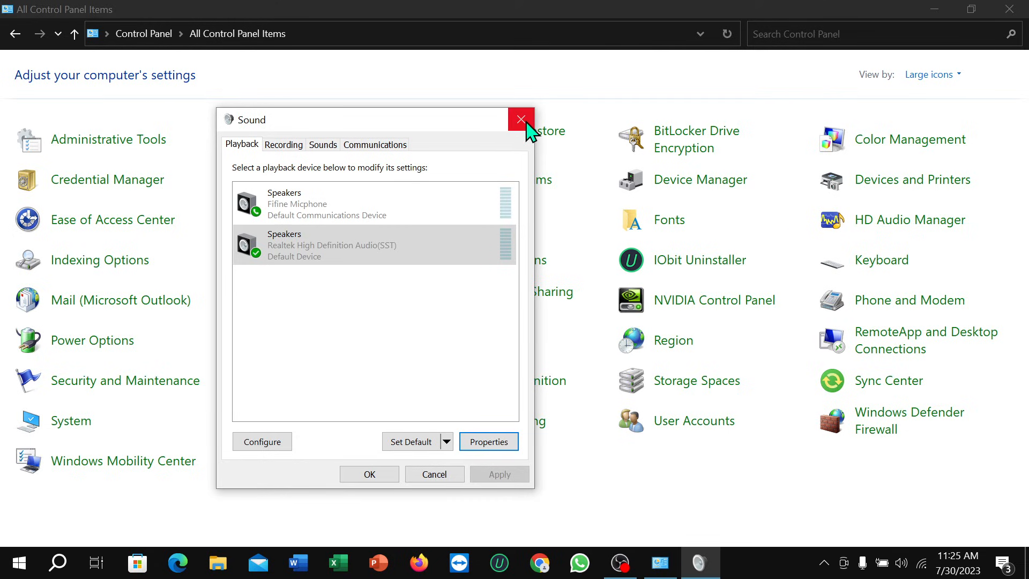